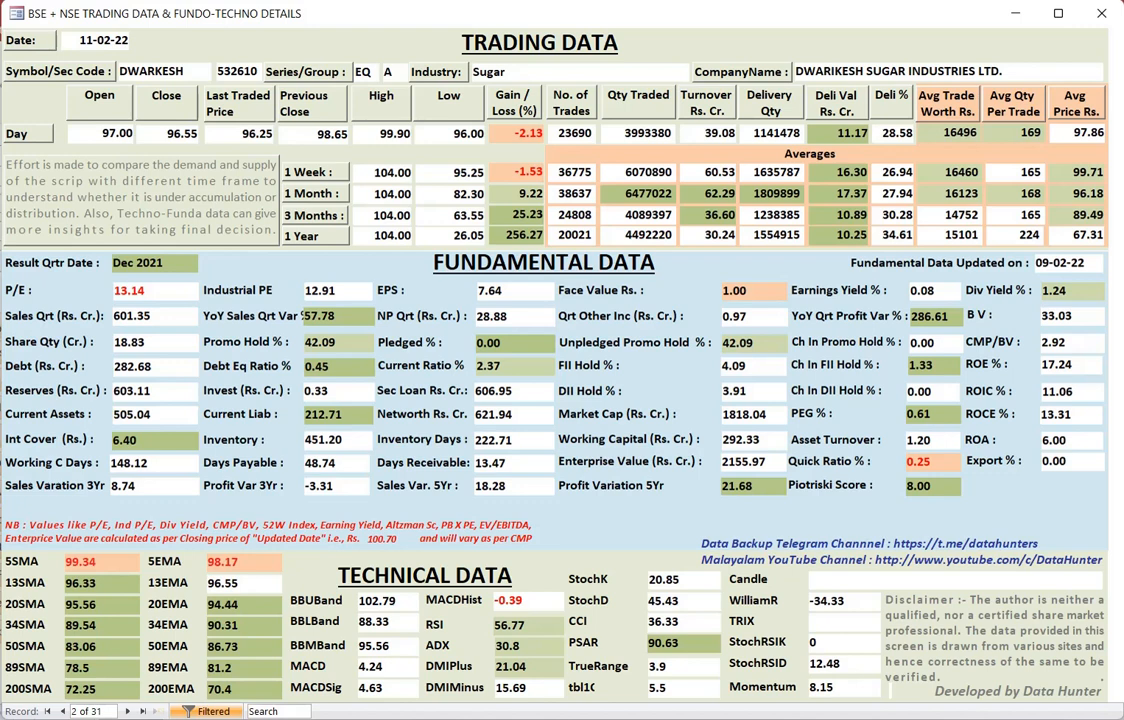
Step forward through Ambika Cotton Mills to the Sumitomo Chemical India record
{"action": "left_click", "coordinate": [126, 712]}
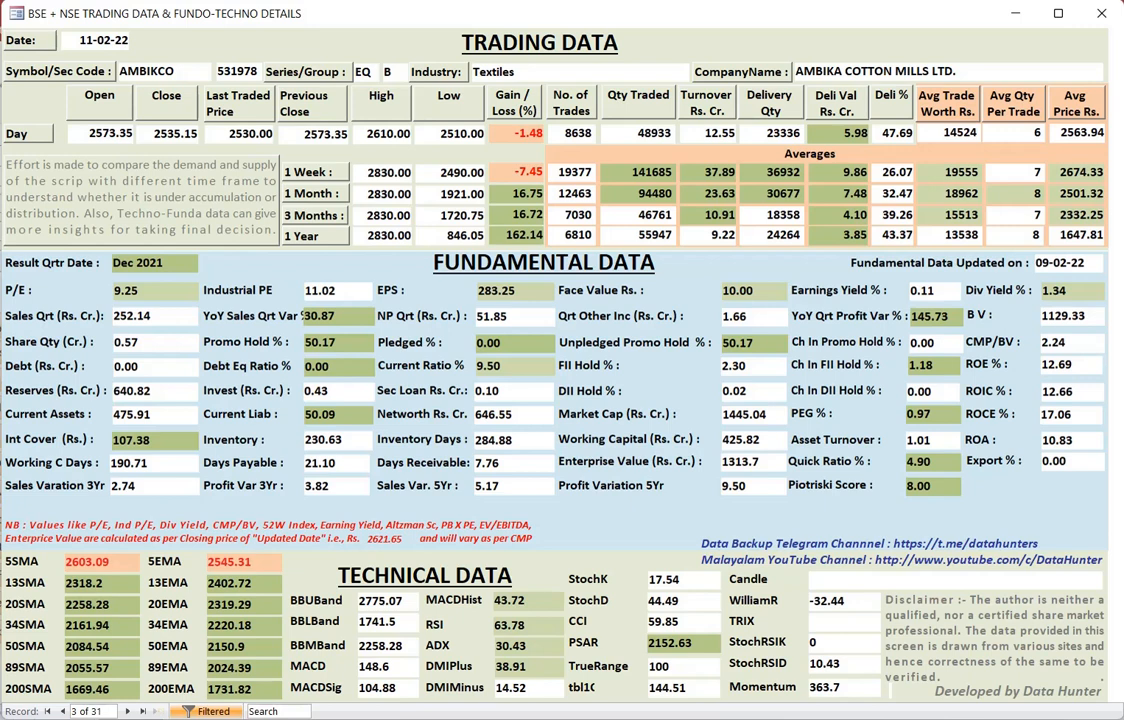
{"action": "left_click", "coordinate": [124, 712]}
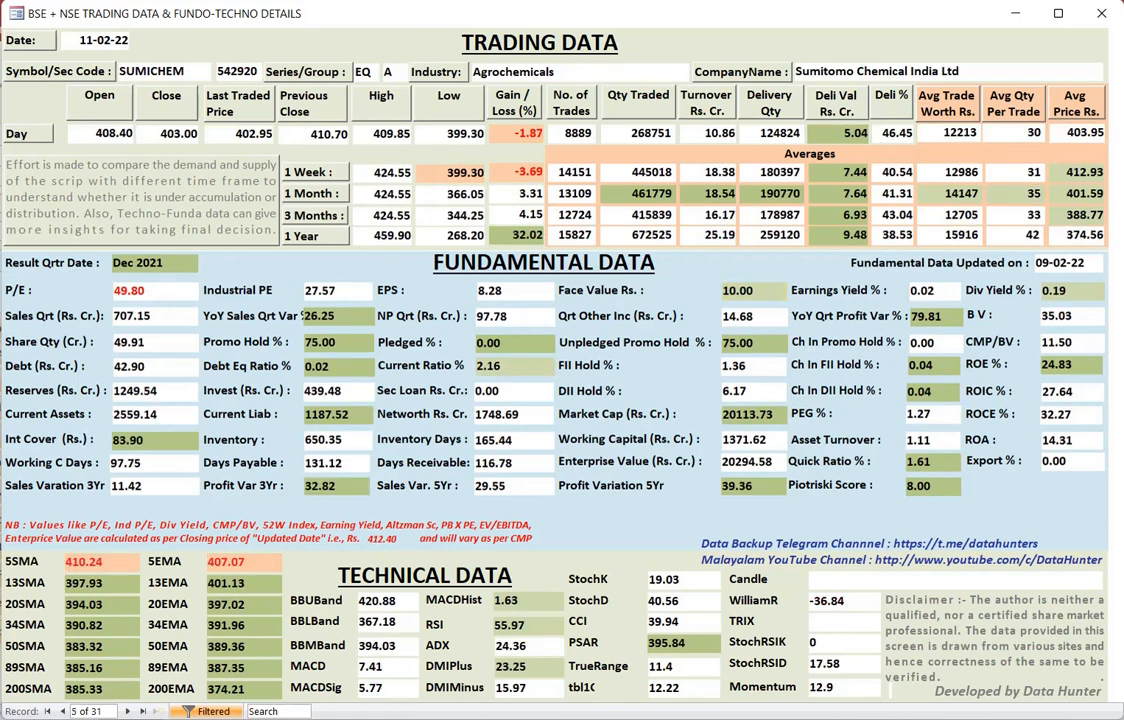
Advance through Vimta Labs and Visaka Industries to the Gulshan Polyols record
{"action": "left_click", "coordinate": [142, 712]}
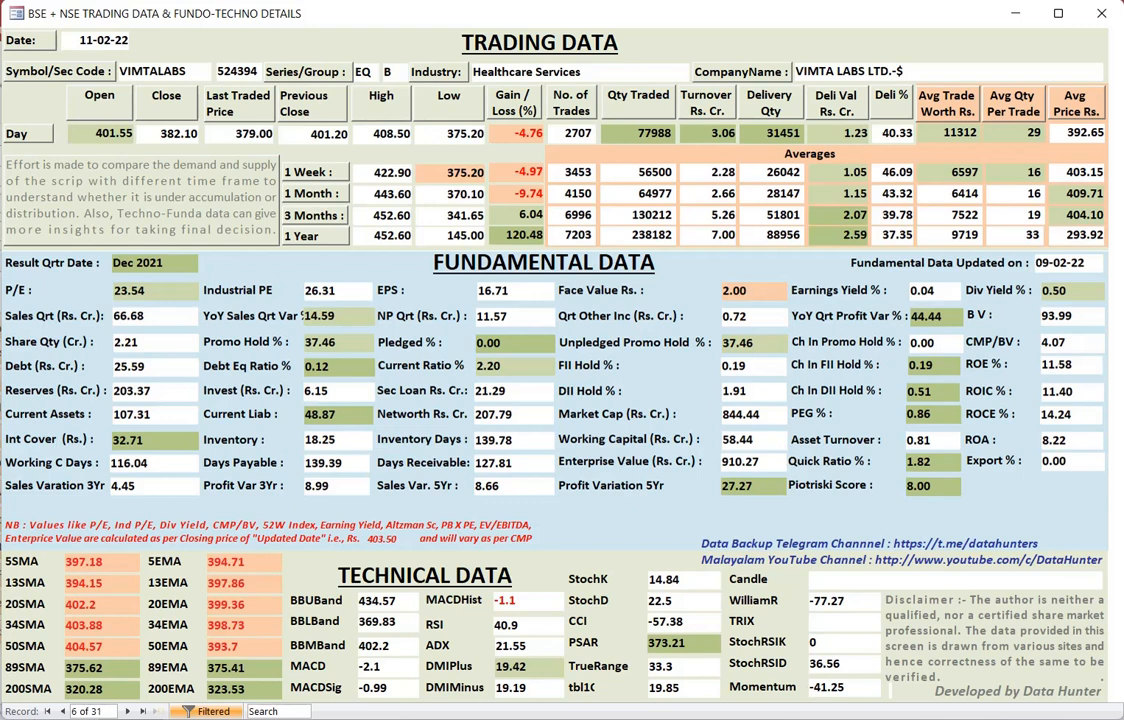
{"action": "left_click", "coordinate": [144, 712]}
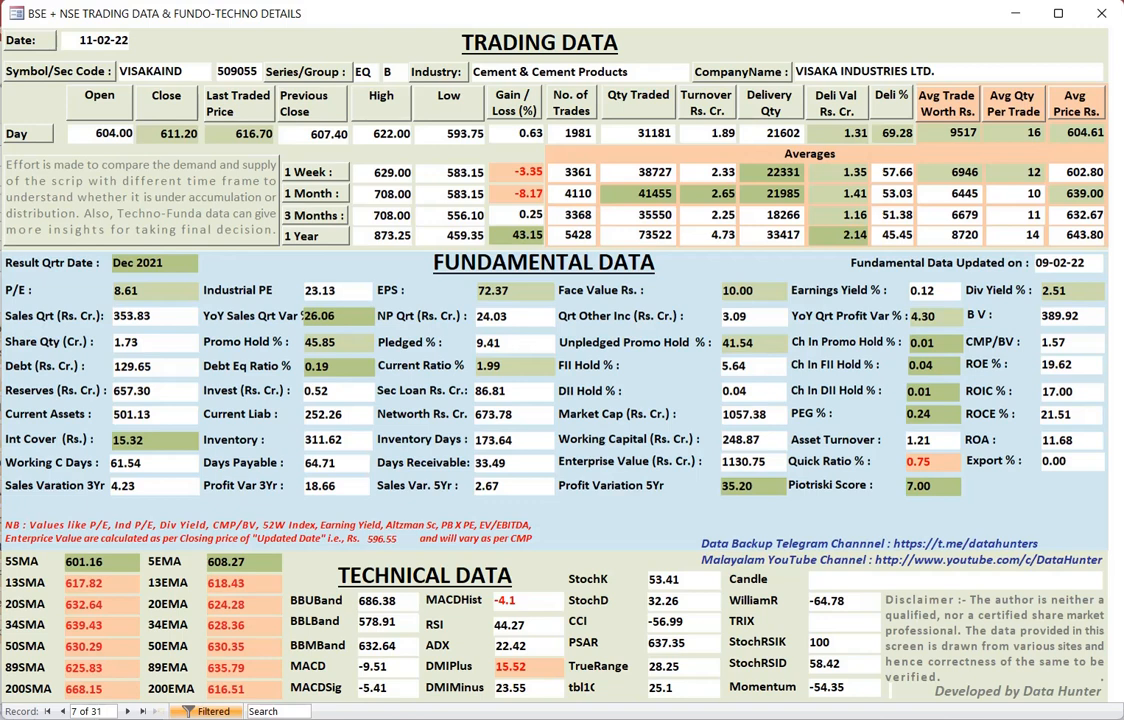
{"action": "left_click", "coordinate": [128, 712]}
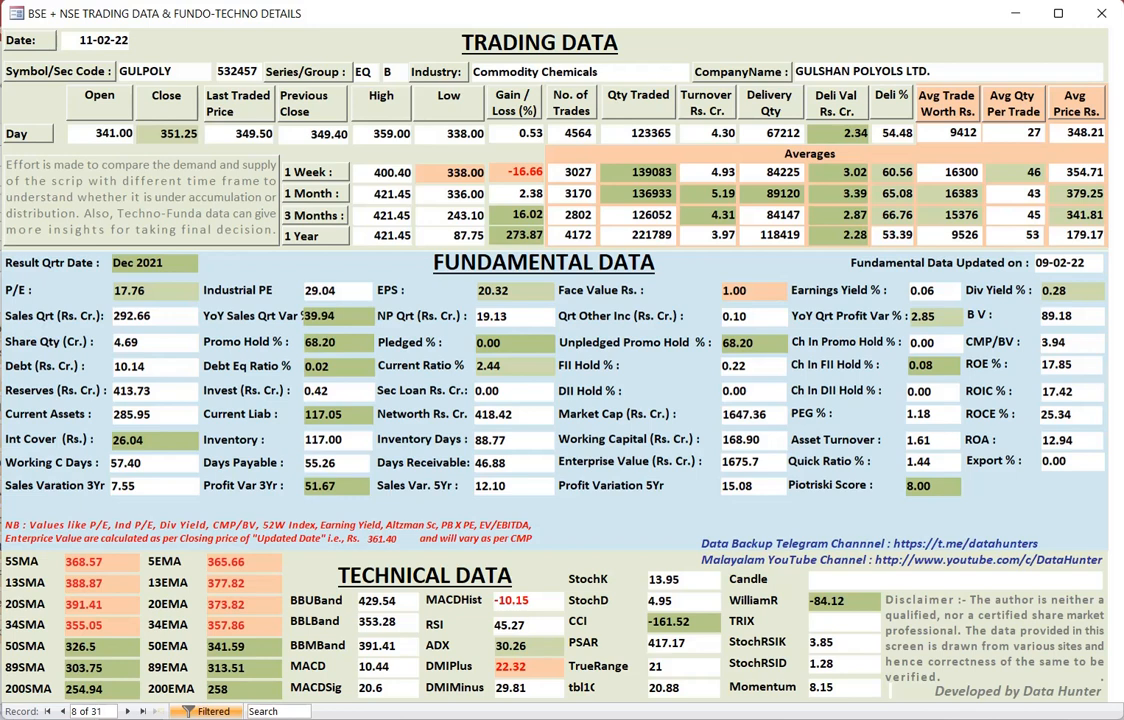
Advance through Dollar Industries and CCL Products to the Greenpanel Industries record
{"action": "left_click", "coordinate": [144, 712]}
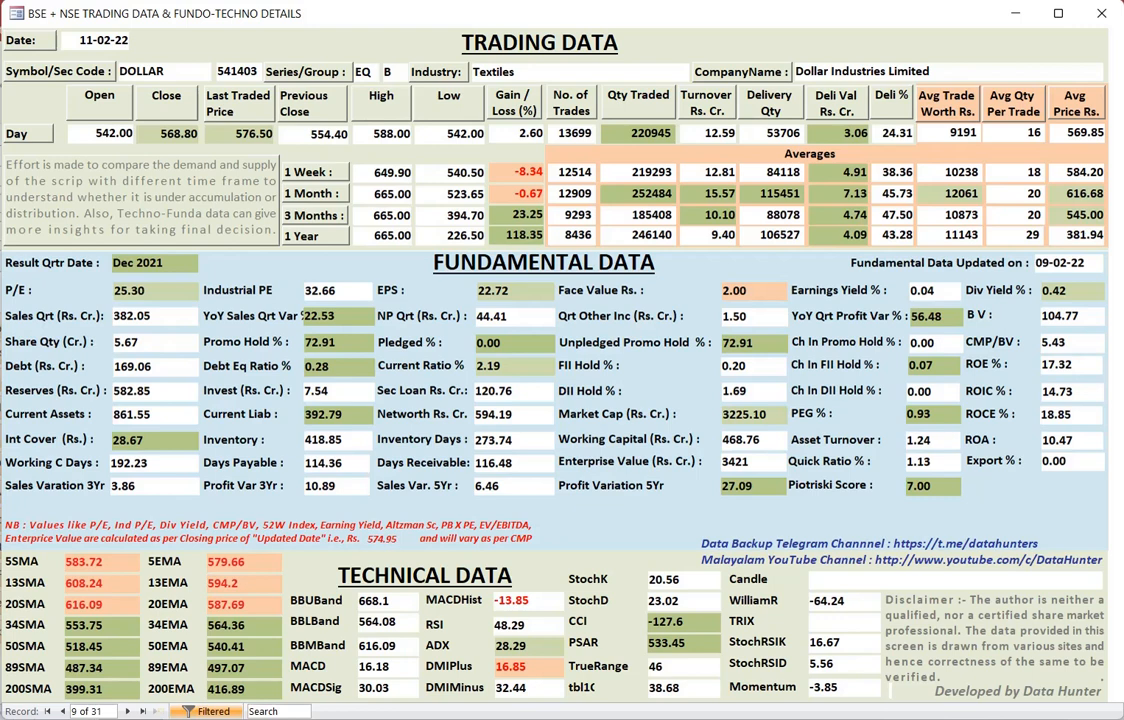
{"action": "left_click", "coordinate": [136, 712]}
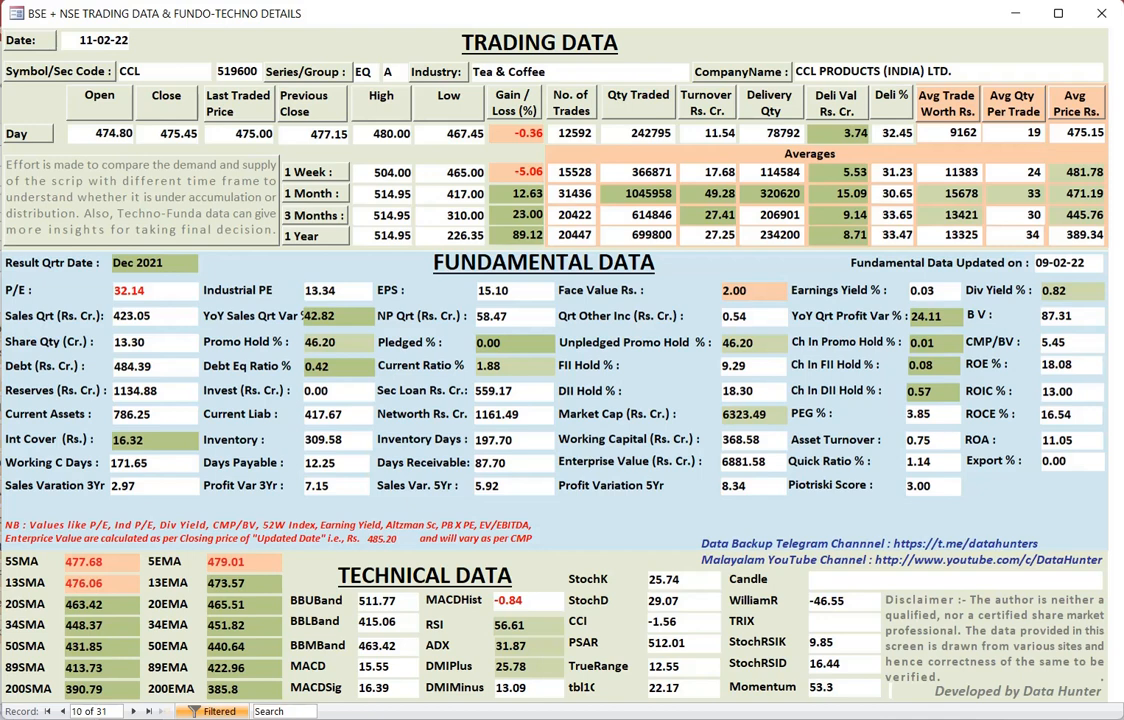
{"action": "left_click", "coordinate": [150, 712]}
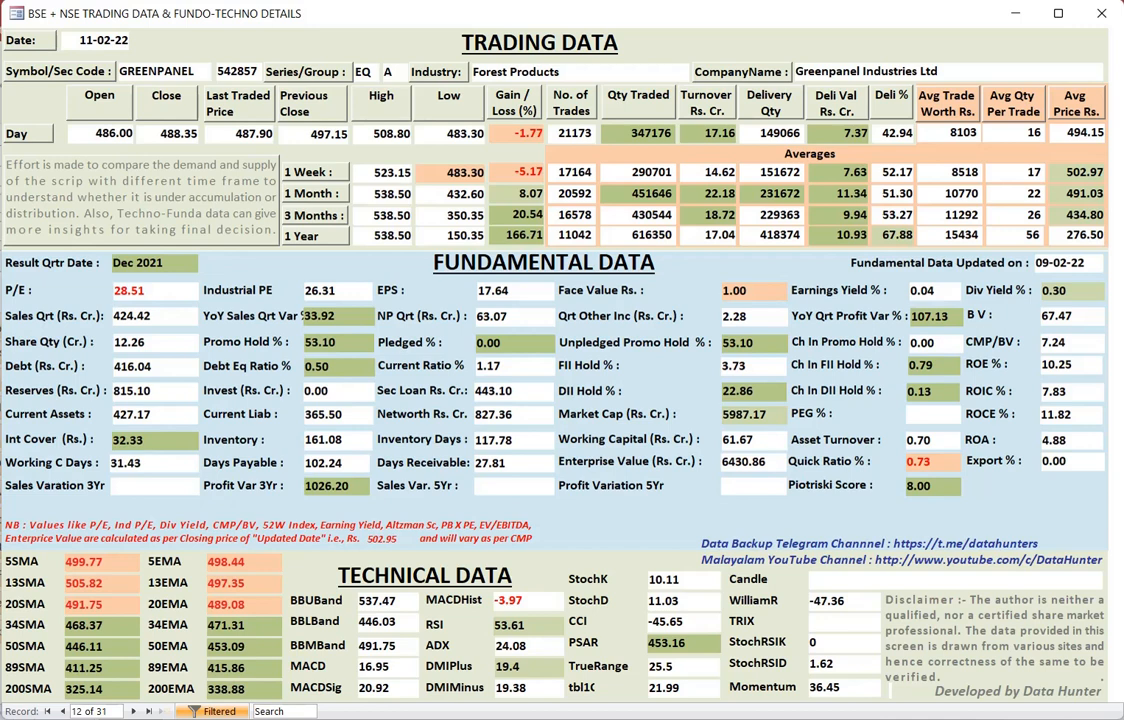
Page through Vinati Organics, Nahar Polyfilms, Suven, LT Foods, Plastiblends and TNPETRO to the BLS record
{"action": "left_click", "coordinate": [150, 712]}
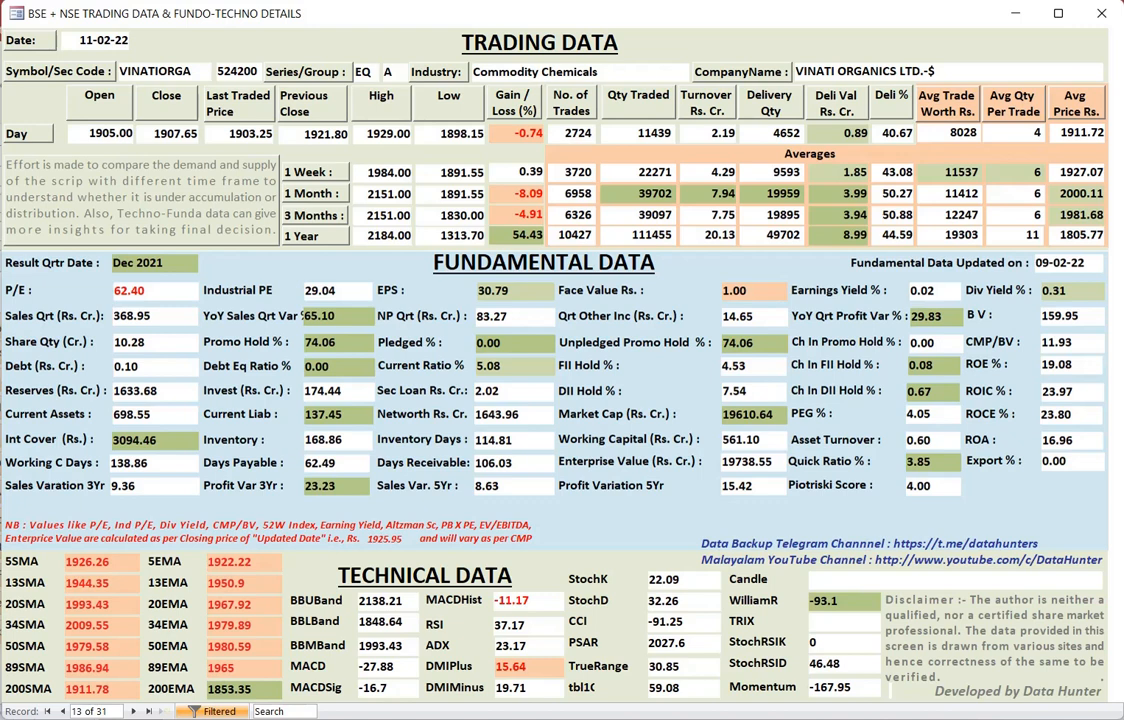
{"action": "left_click", "coordinate": [130, 712]}
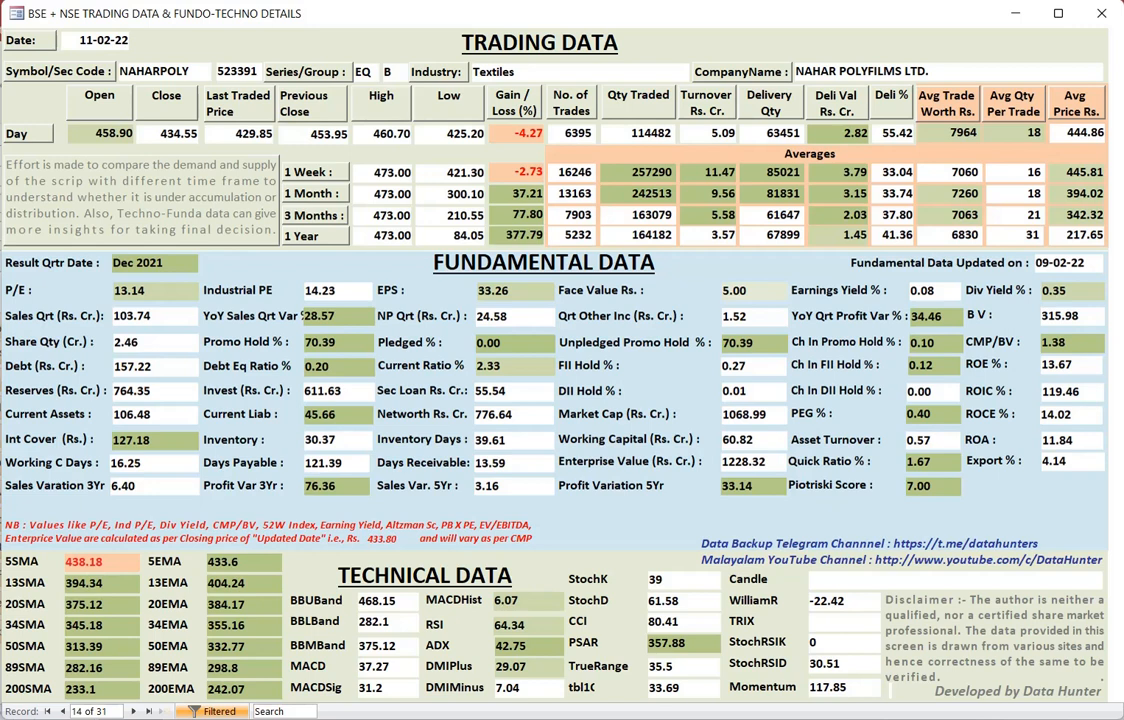
{"action": "left_click", "coordinate": [132, 712]}
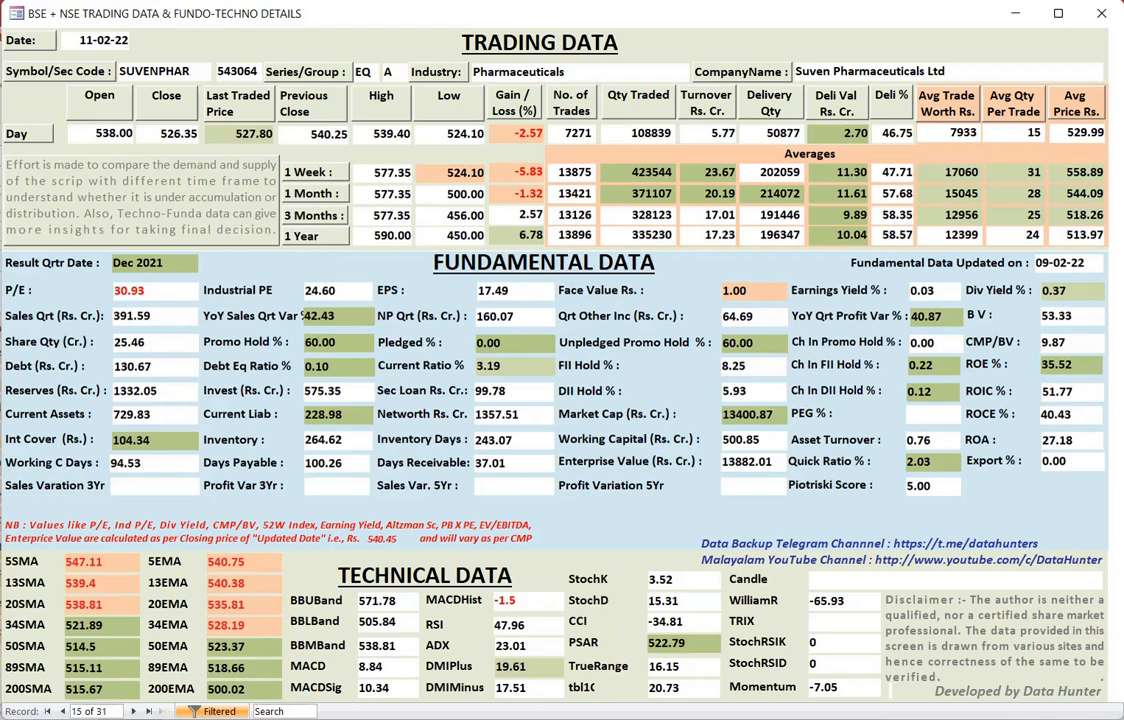
{"action": "left_click", "coordinate": [132, 712]}
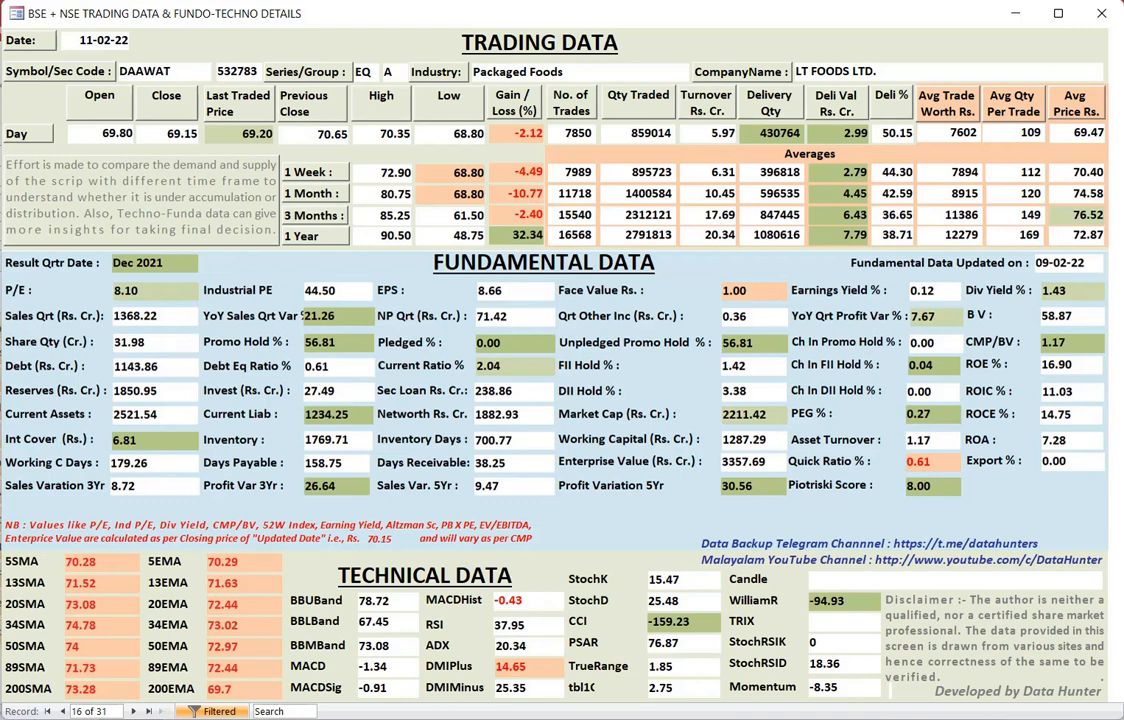
{"action": "left_click", "coordinate": [136, 712]}
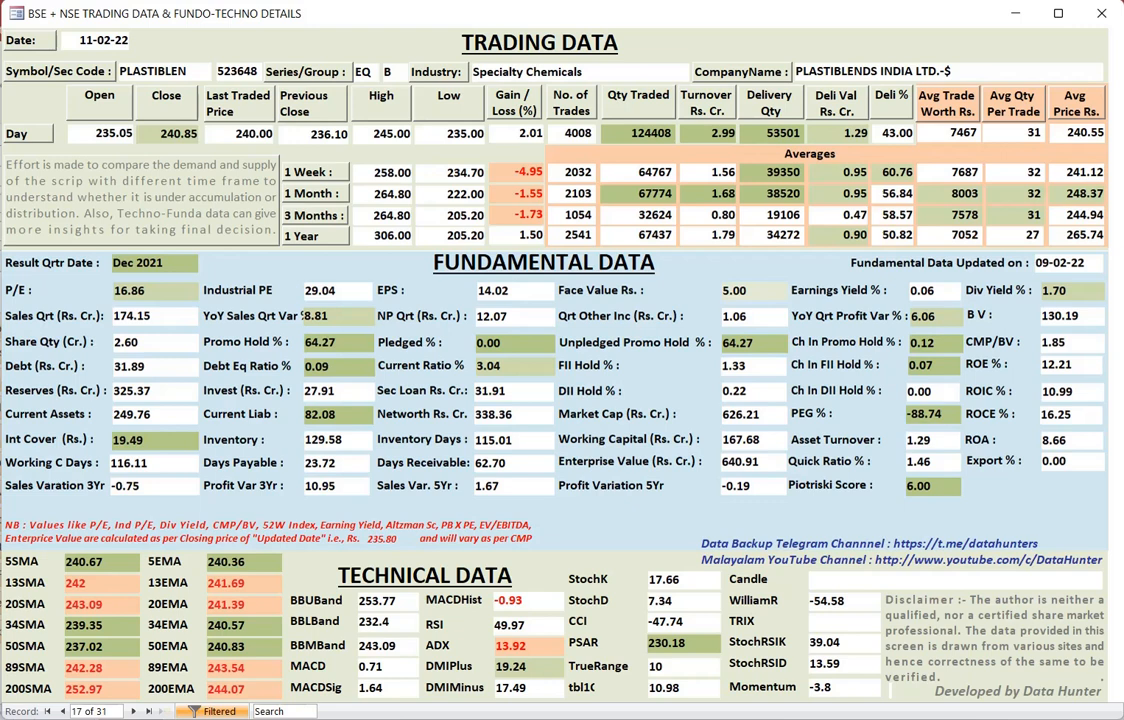
{"action": "left_click", "coordinate": [132, 712]}
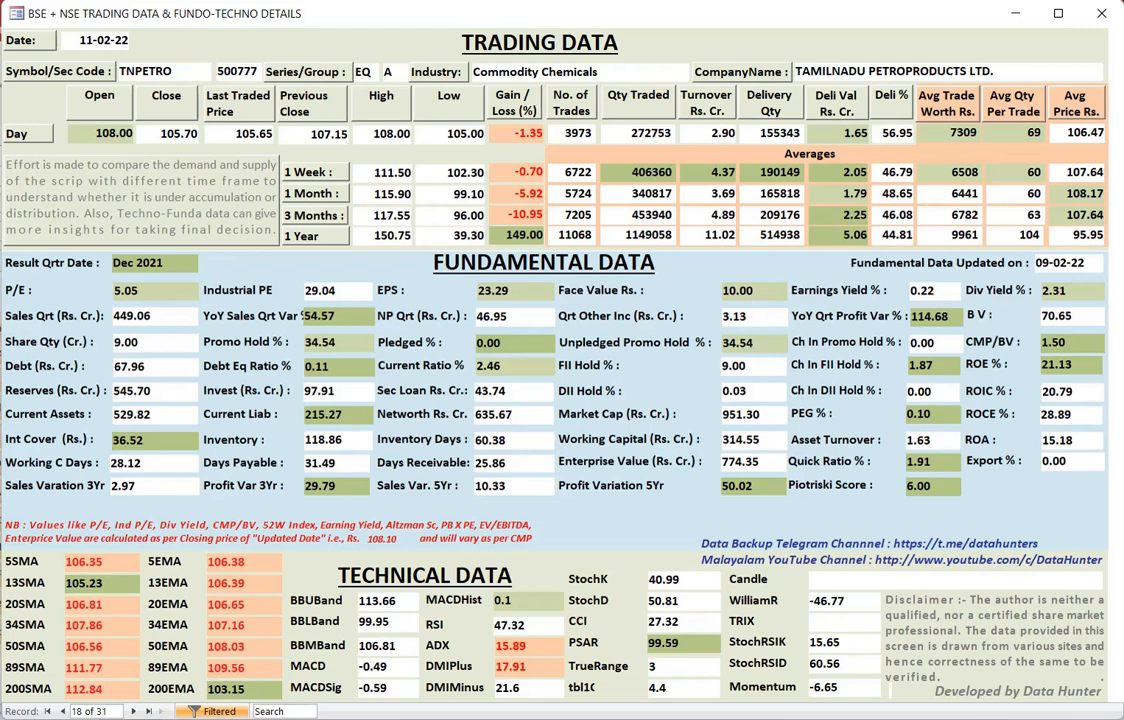
{"action": "left_click", "coordinate": [132, 712]}
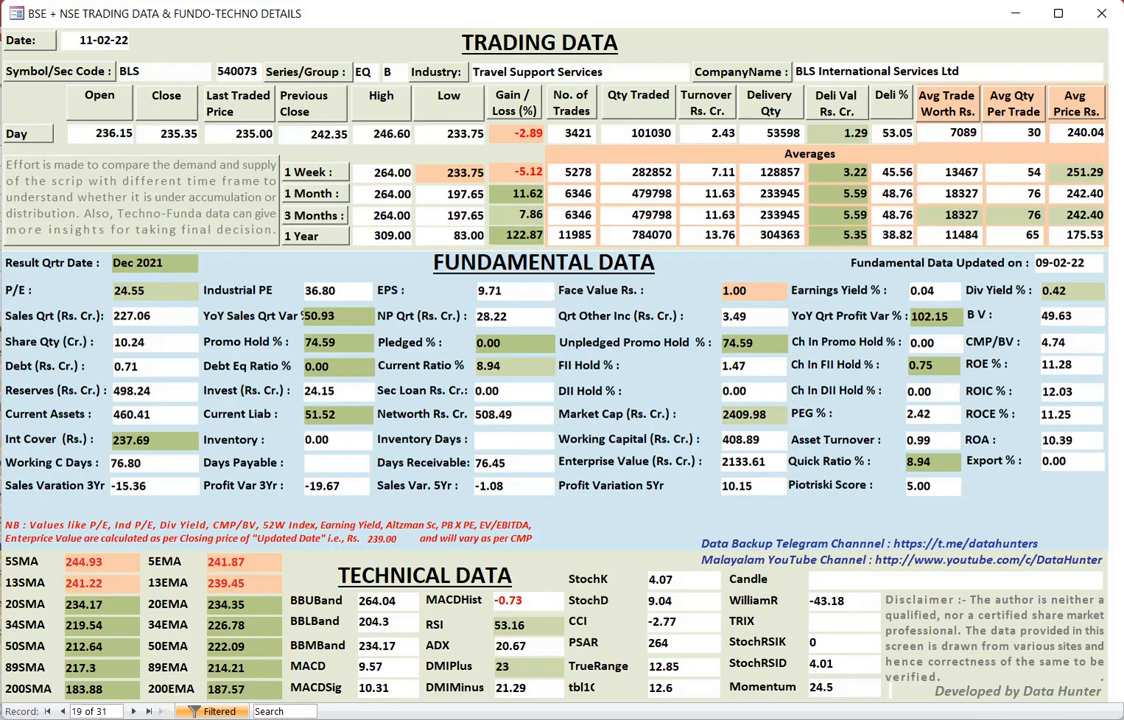
Page through RPGLIFE, INGERRAND, LIKHITHA and ACCELYA to the RITES record
{"action": "left_click", "coordinate": [132, 712]}
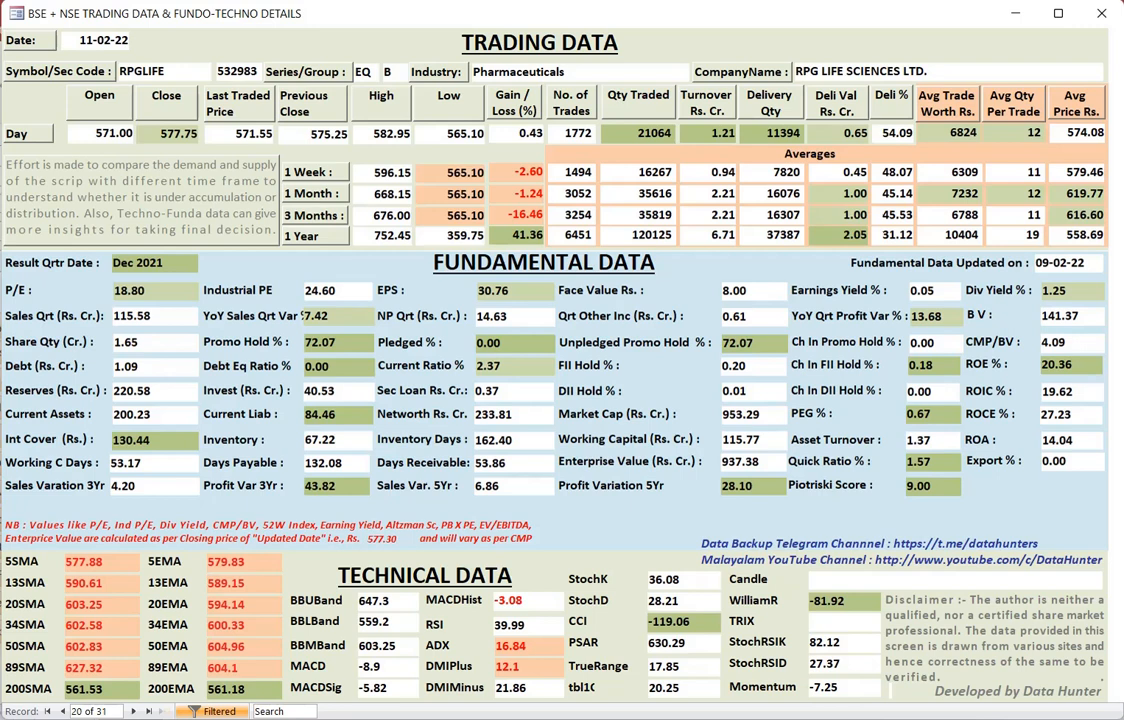
{"action": "left_click", "coordinate": [132, 712]}
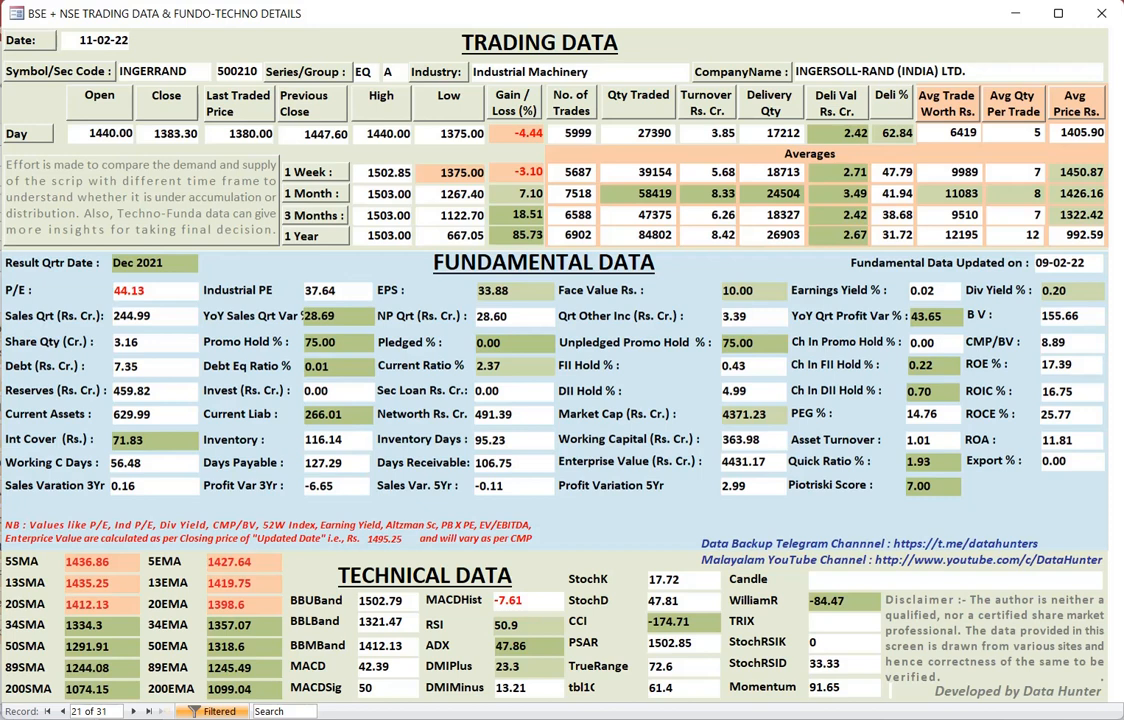
{"action": "left_click", "coordinate": [130, 712]}
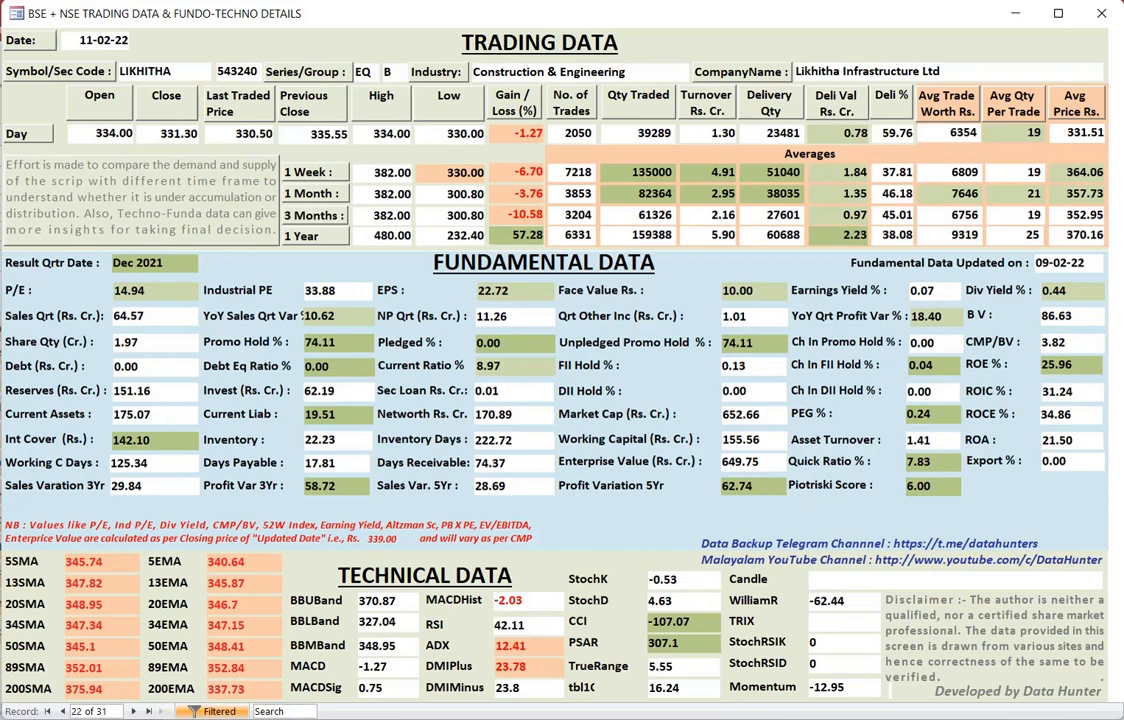
{"action": "left_click", "coordinate": [132, 712]}
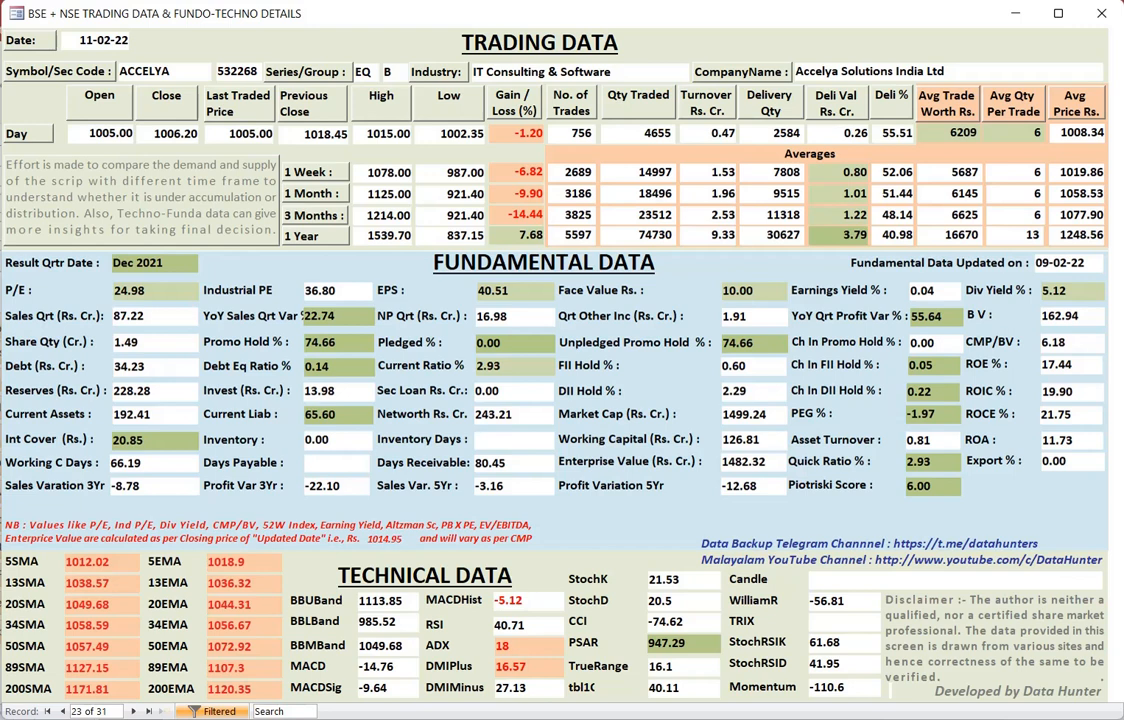
{"action": "left_click", "coordinate": [132, 712]}
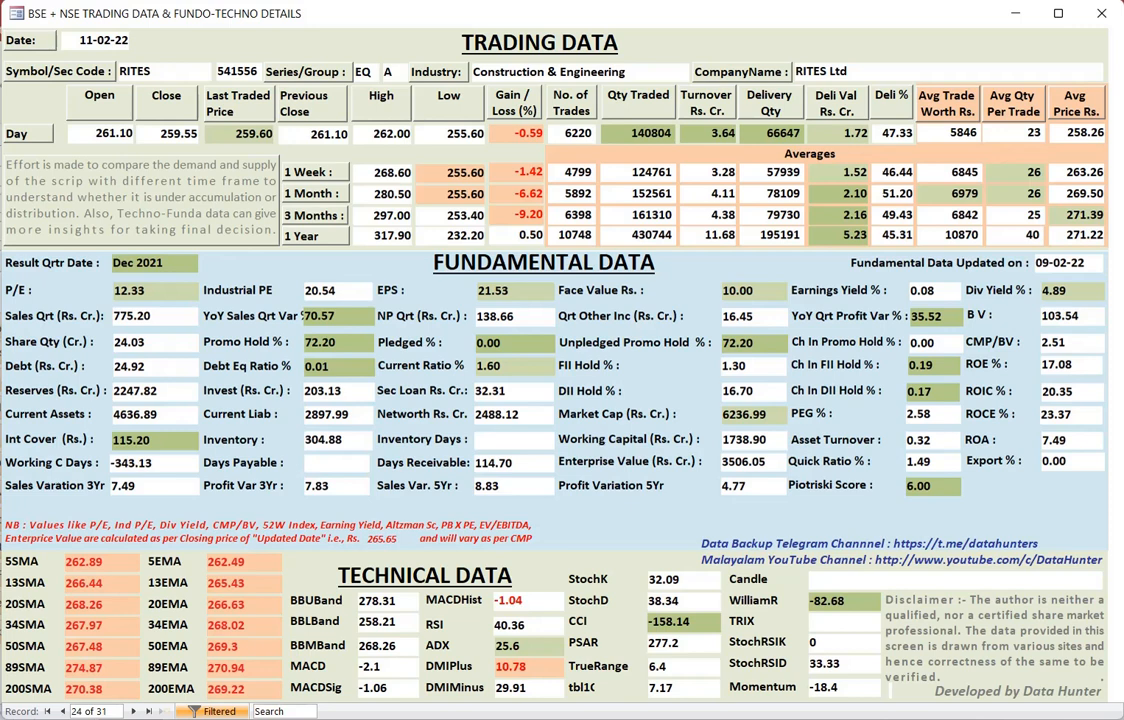
Page through CENTURYPLY, CORALFINAC and SHYAMCENT to the Control Print record
{"action": "left_click", "coordinate": [132, 712]}
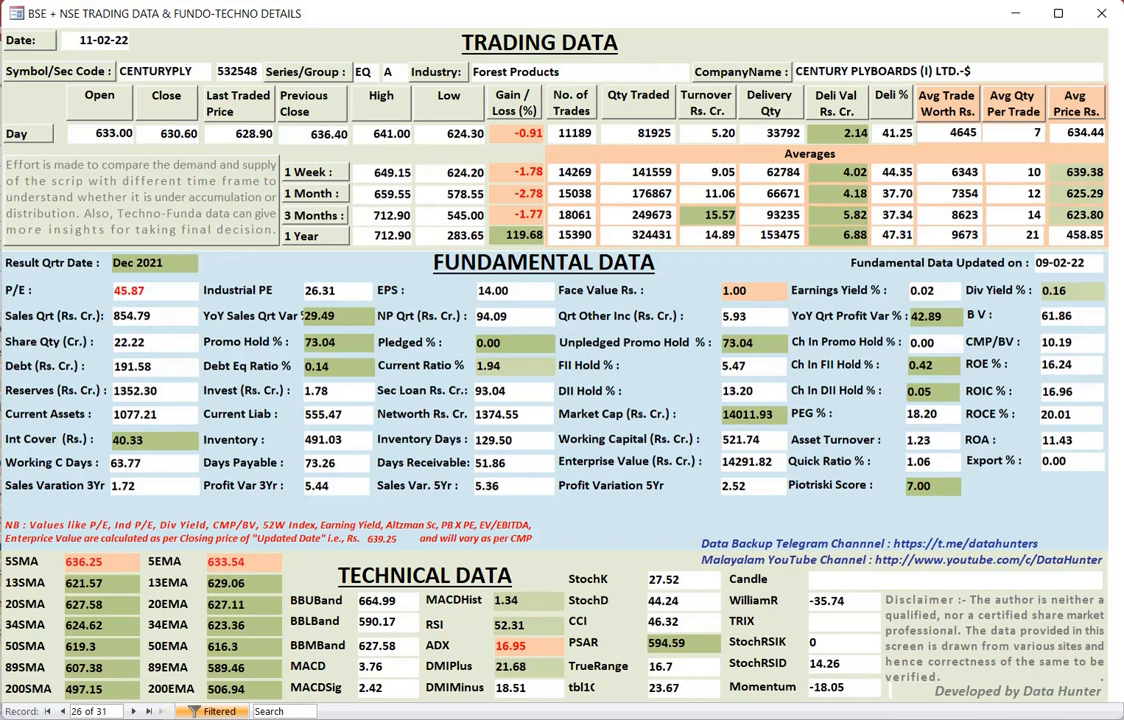
{"action": "left_click", "coordinate": [136, 712]}
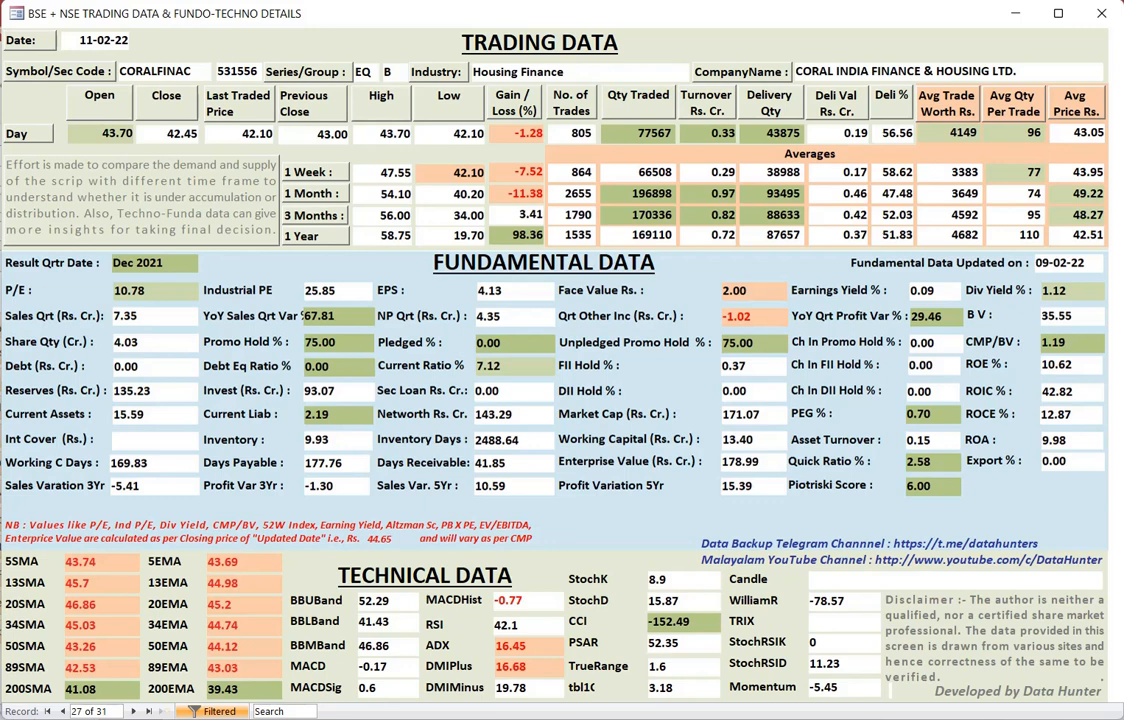
{"action": "left_click", "coordinate": [132, 712]}
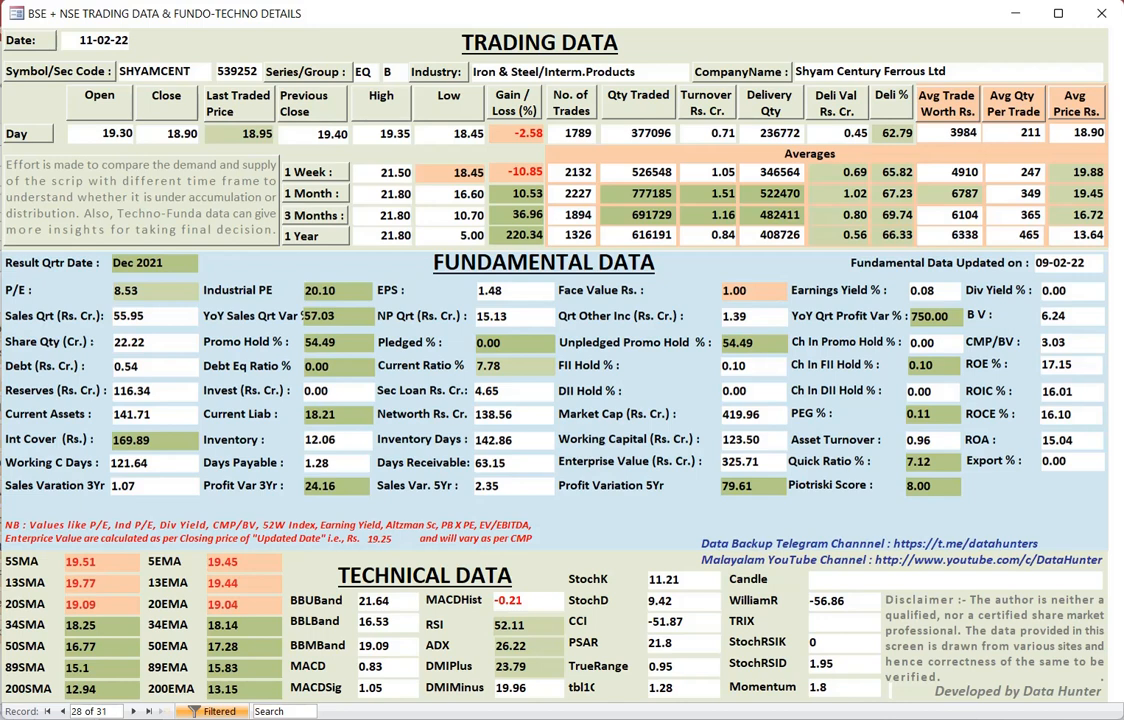
{"action": "left_click", "coordinate": [132, 712]}
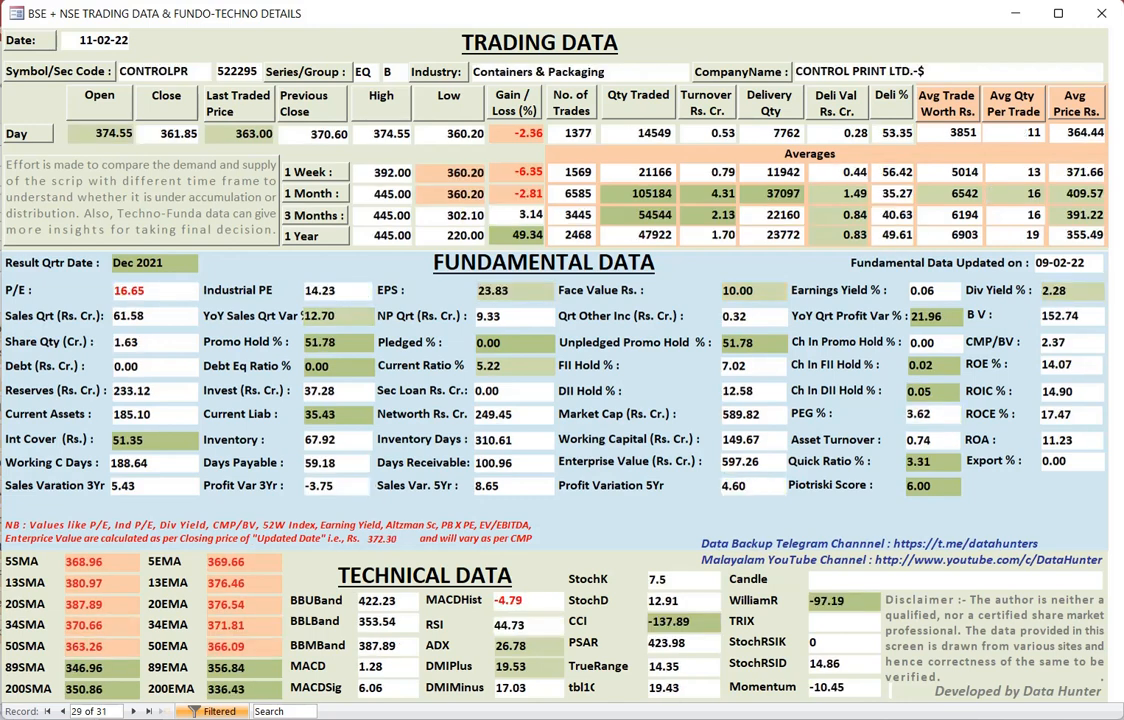